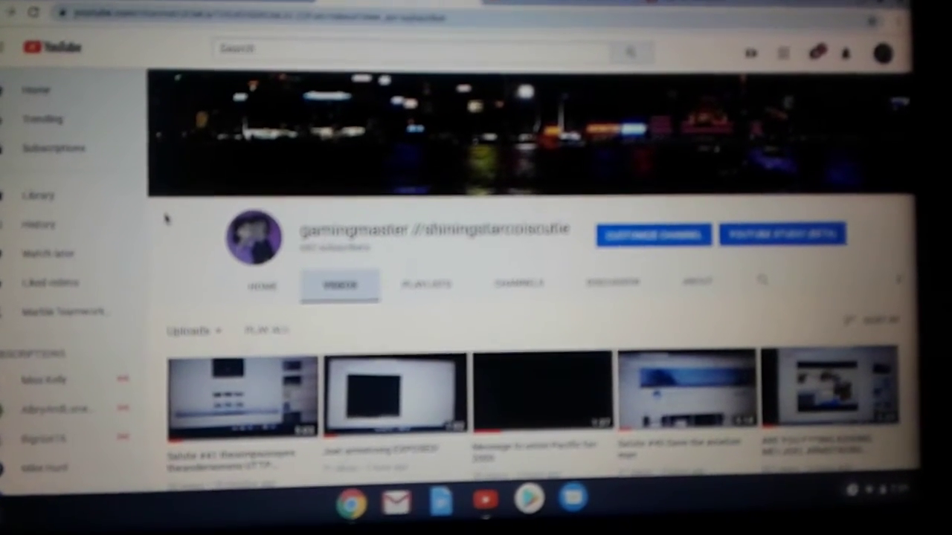
{"action": "scroll", "scroll_direction": "down", "scroll_amount": 3}
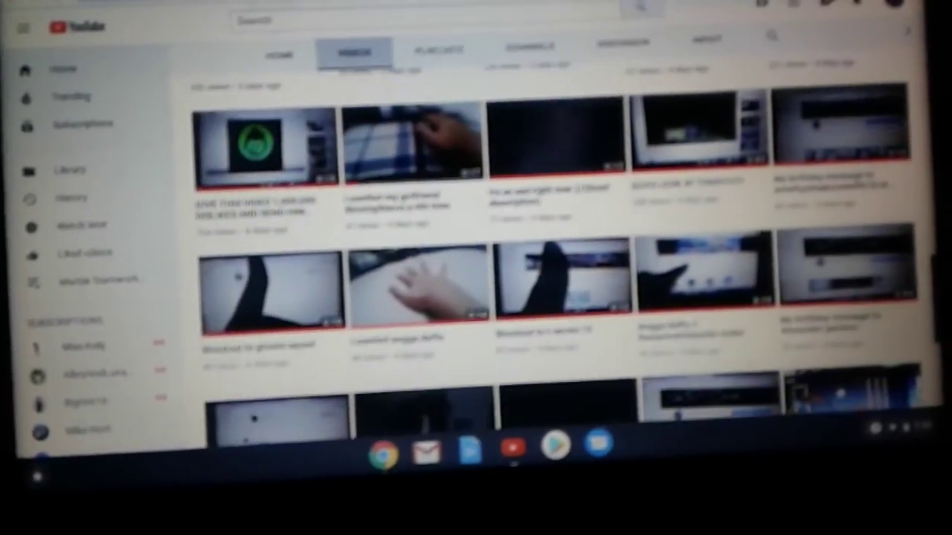
{"action": "scroll", "scroll_direction": "down", "scroll_amount": 3}
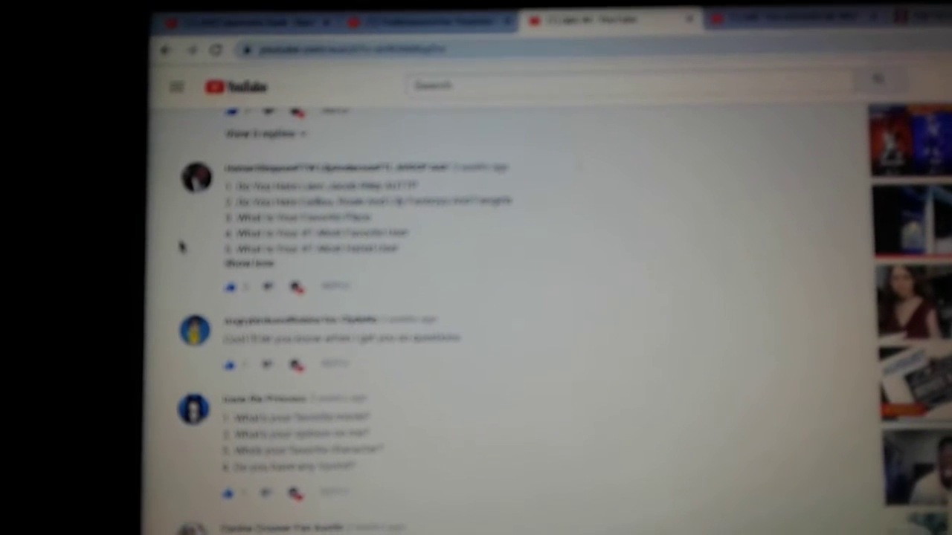
{"action": "scroll", "scroll_direction": "down", "scroll_amount": 3}
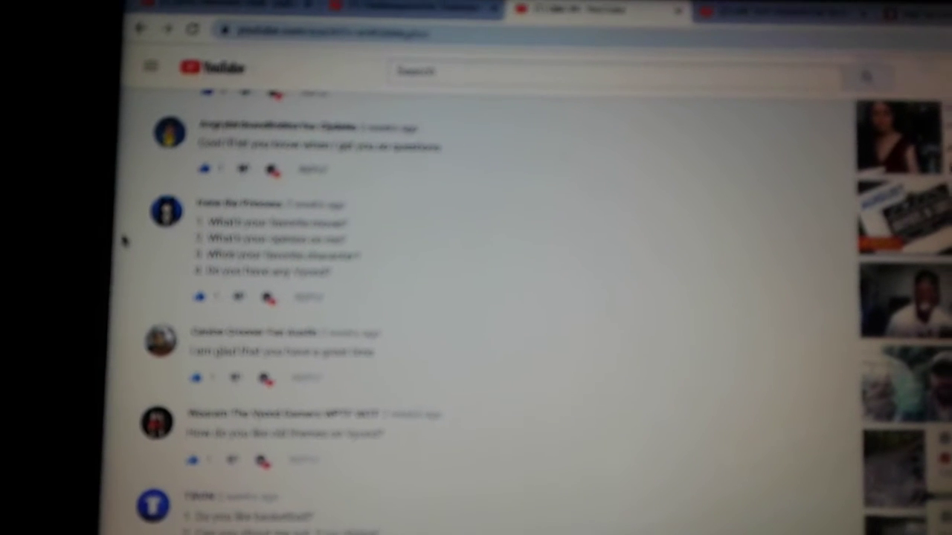